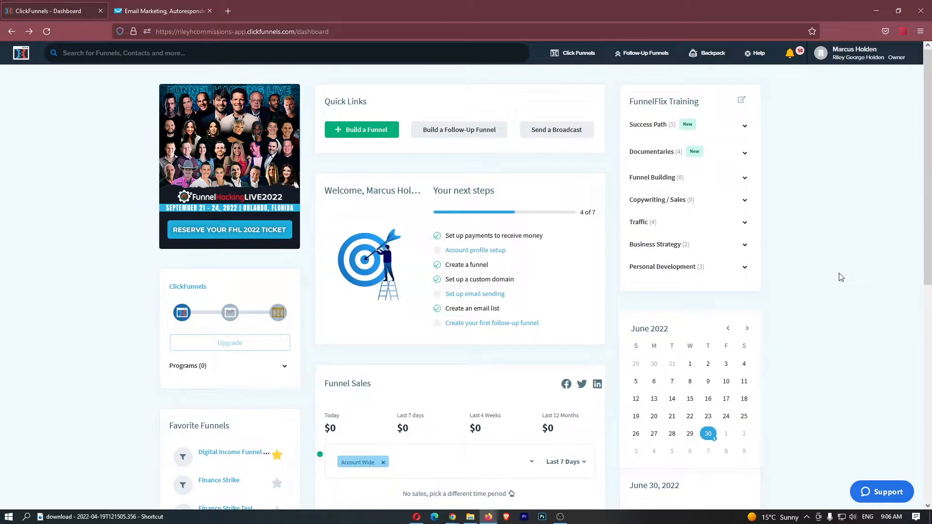
pyautogui.moveTo(837, 262)
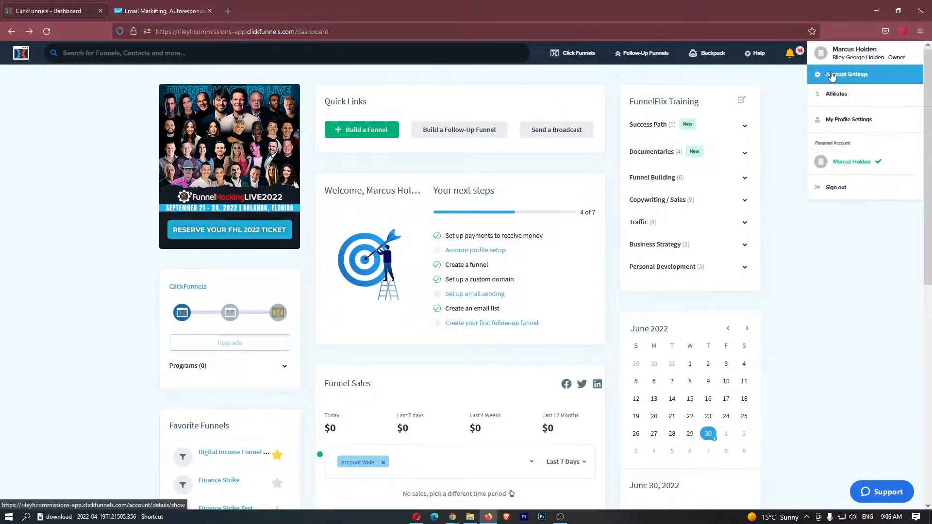
# Open Account Settings from the profile menu at top right
pyautogui.click(846, 74)
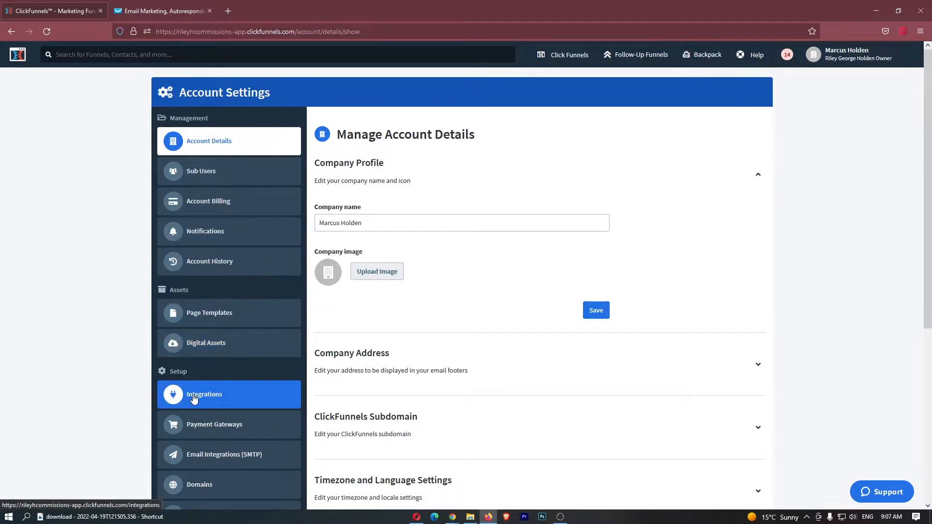
# Open the Integrations page under Setup in the Account Settings sidebar
pyautogui.click(204, 394)
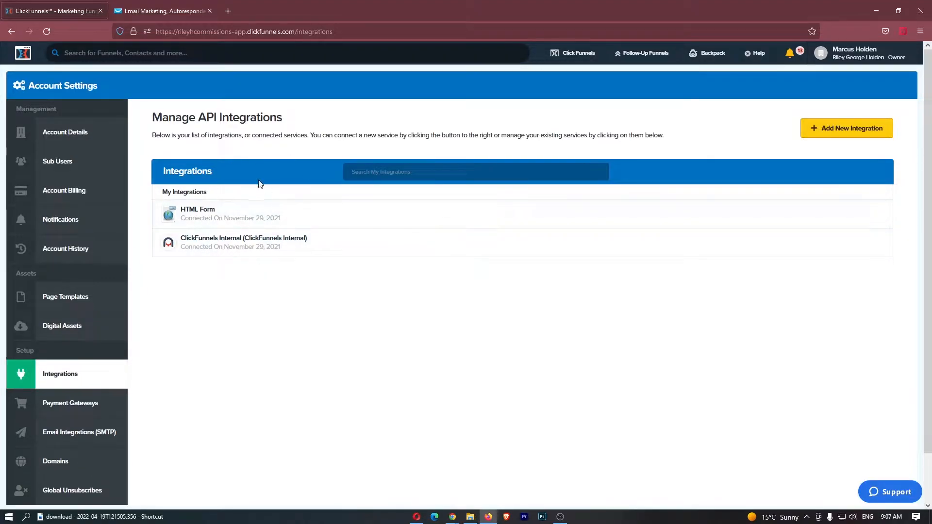
pyautogui.moveTo(226, 213)
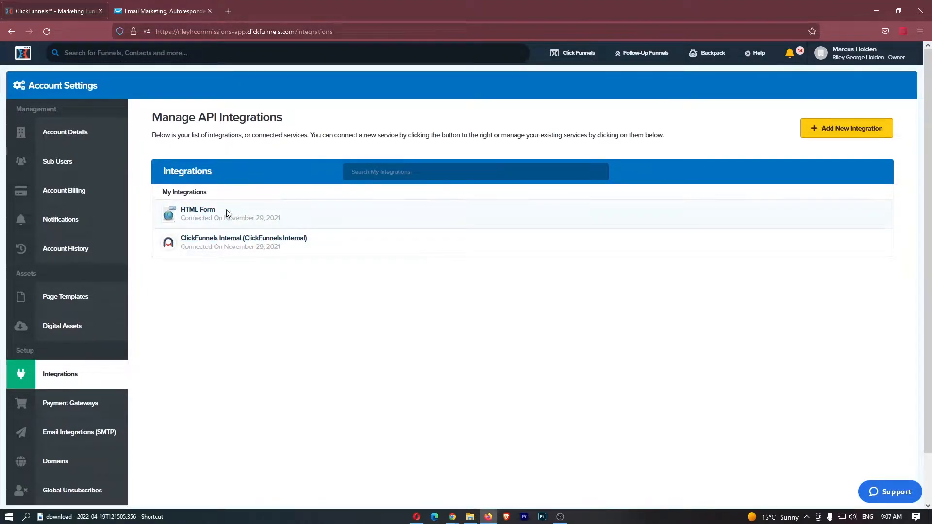
pyautogui.moveTo(221, 179)
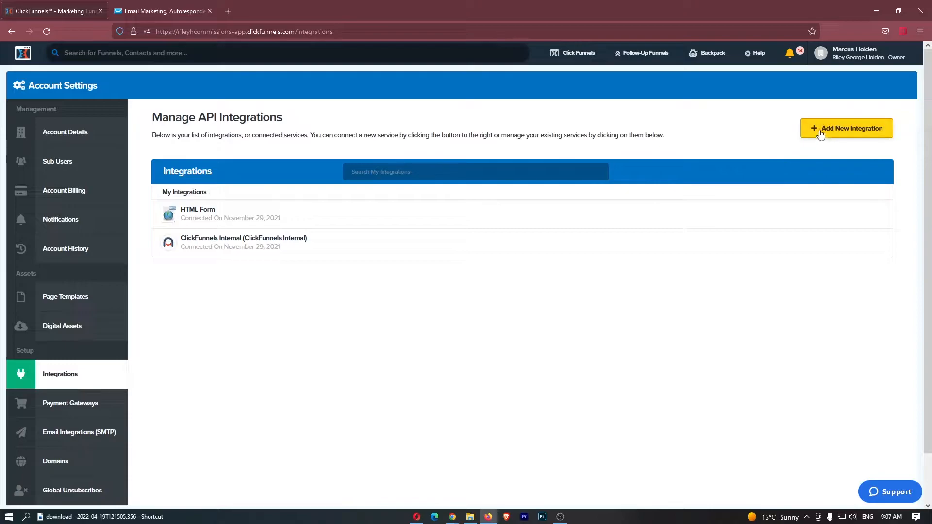
# Add a new GetResponse integration nicknamed 'Test Integration', leaving the API key empty
pyautogui.click(845, 128)
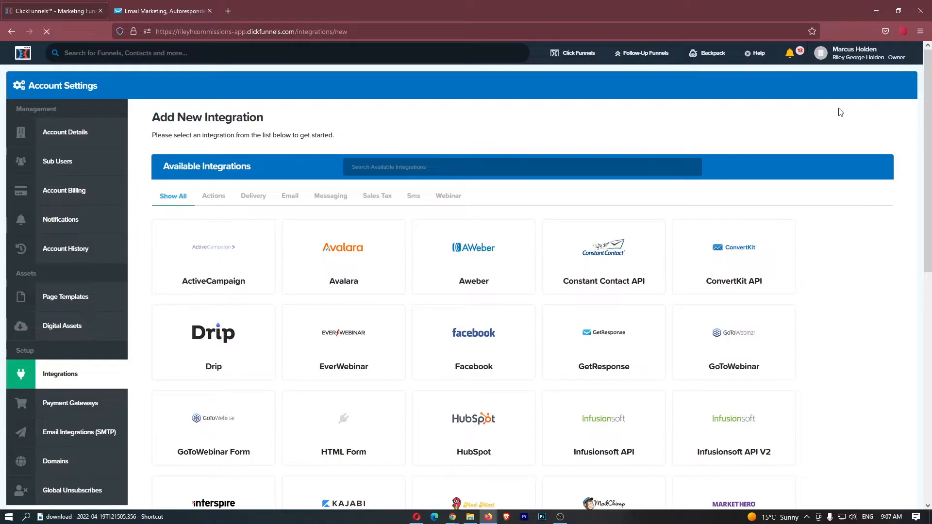
pyautogui.scroll(-3)
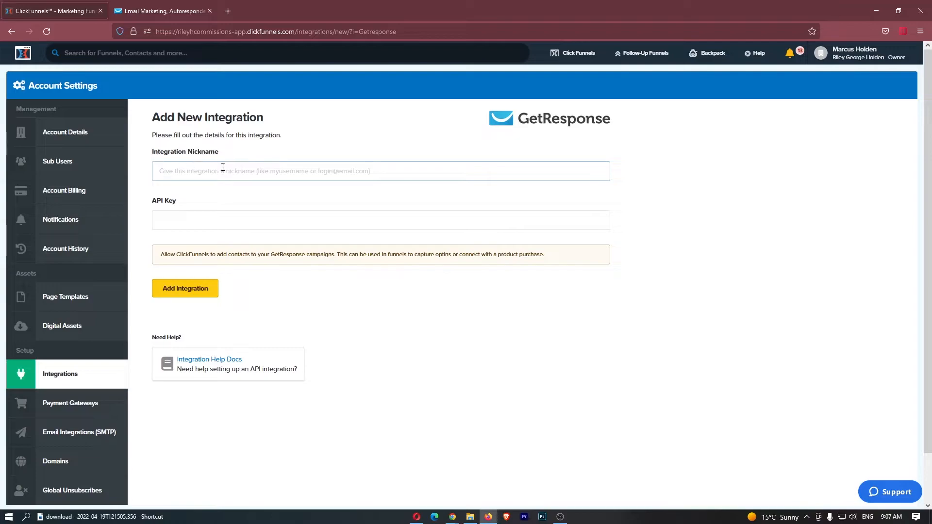
pyautogui.click(185, 288)
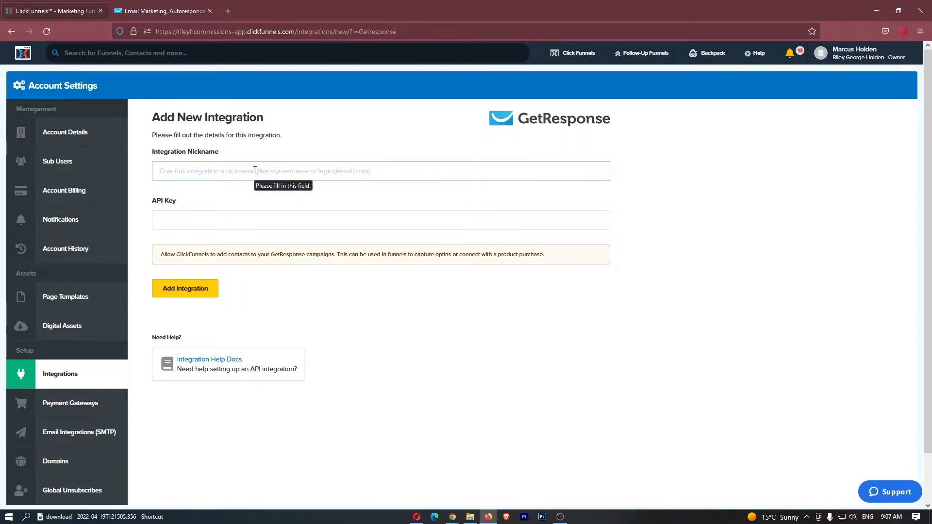
pyautogui.write('Test Inte')
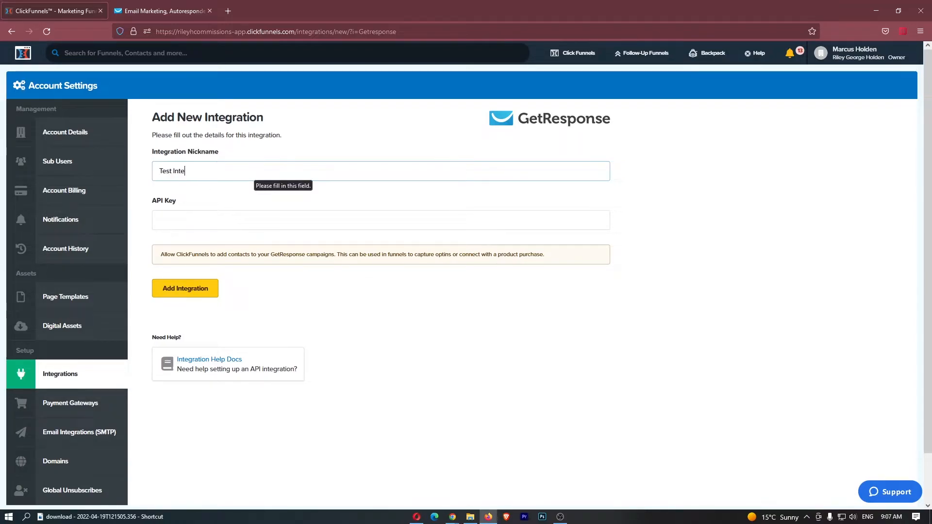
pyautogui.write('gration')
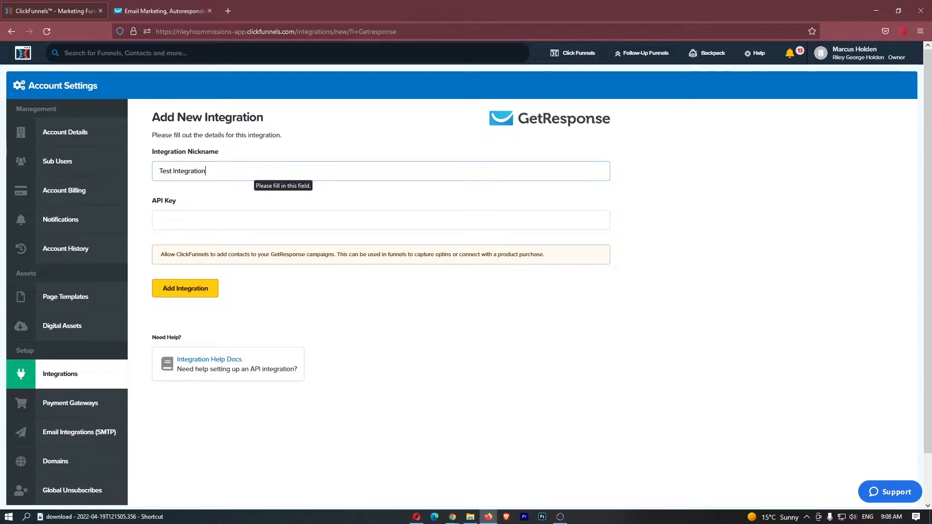
pyautogui.click(380, 220)
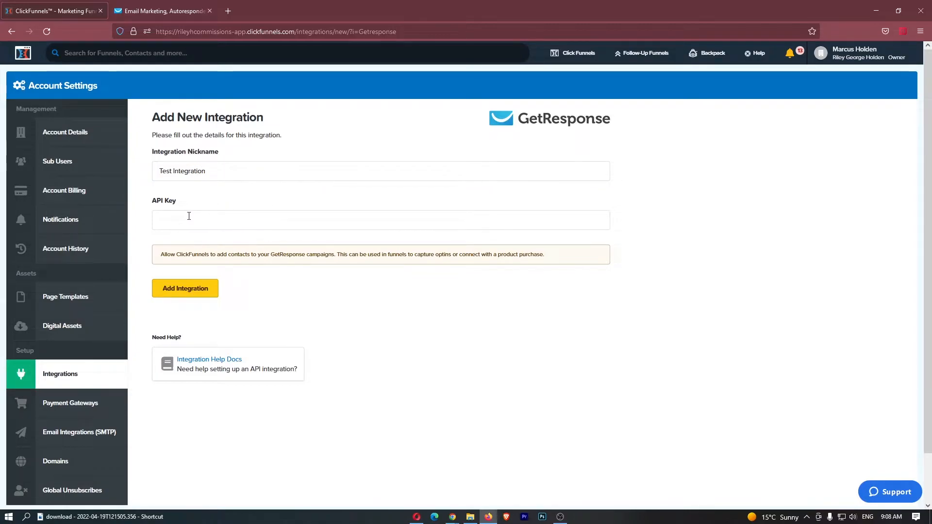
pyautogui.click(160, 11)
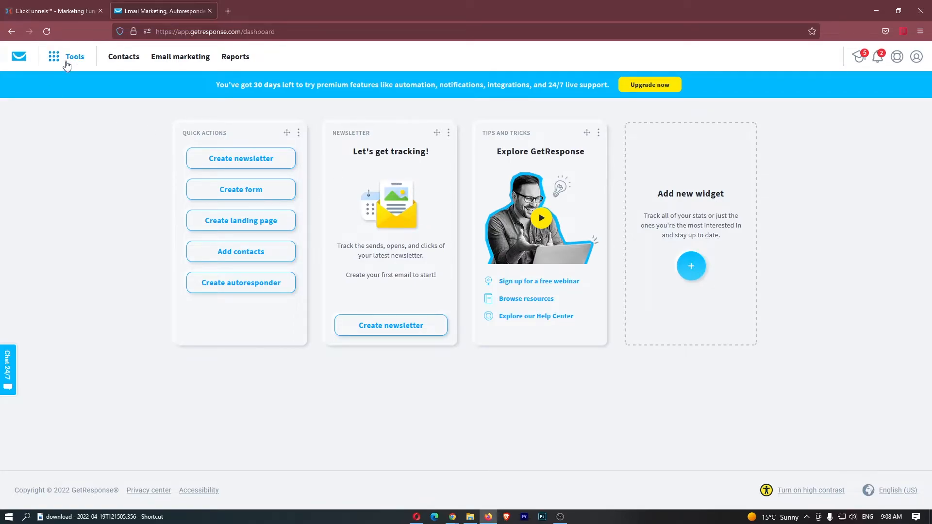
# Open Integrations and API from the GetResponse Tools menu
pyautogui.click(67, 56)
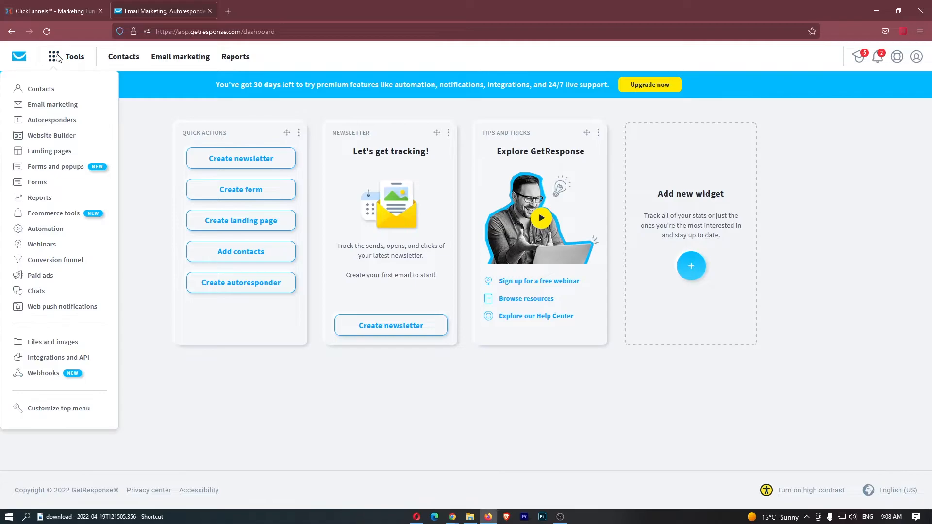
pyautogui.moveTo(58, 357)
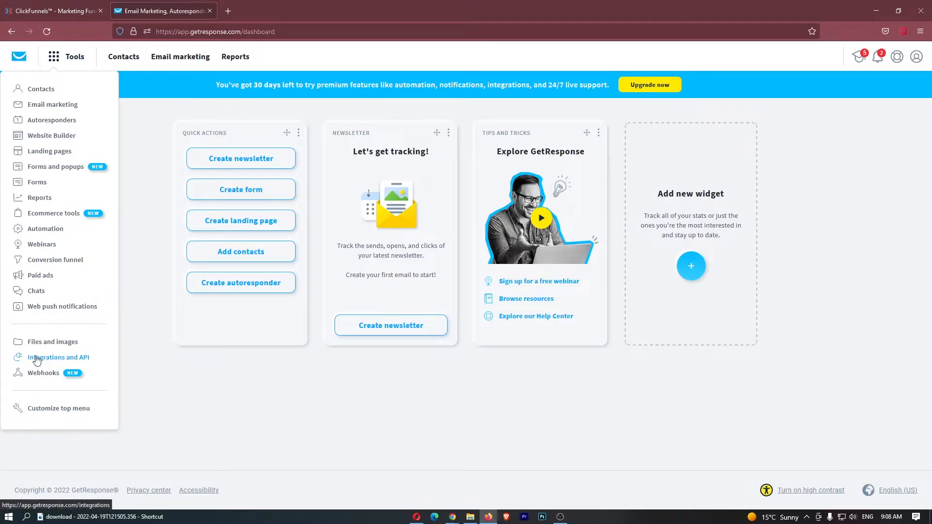
pyautogui.moveTo(58, 363)
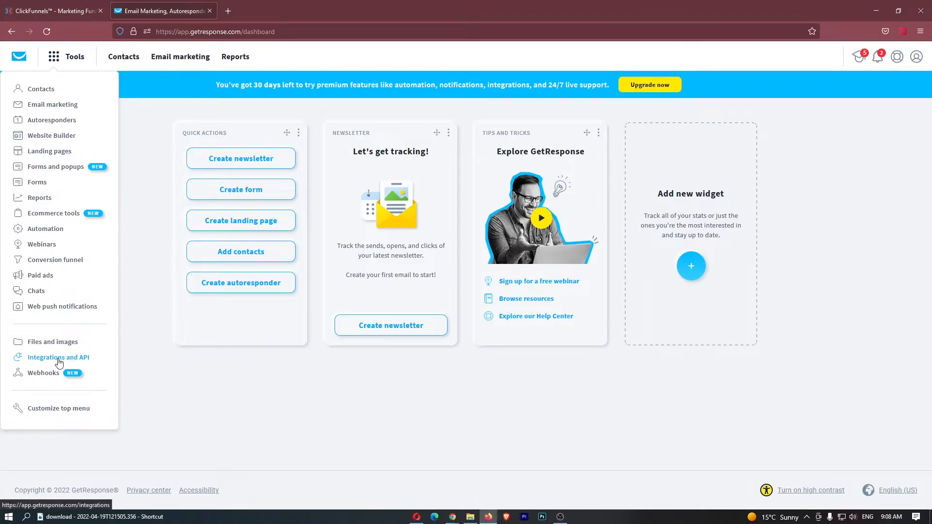
pyautogui.click(58, 357)
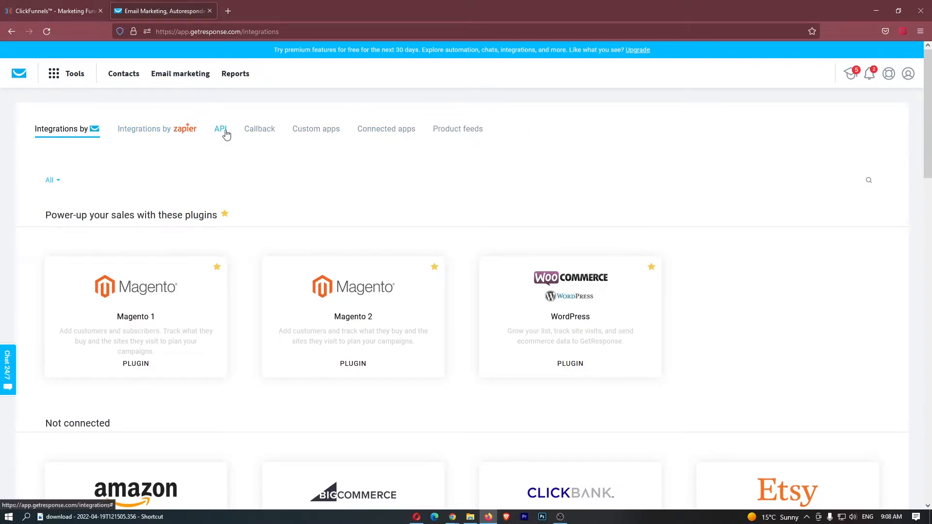
# Generate a GetResponse API key named 'Test' and copy it
pyautogui.click(220, 129)
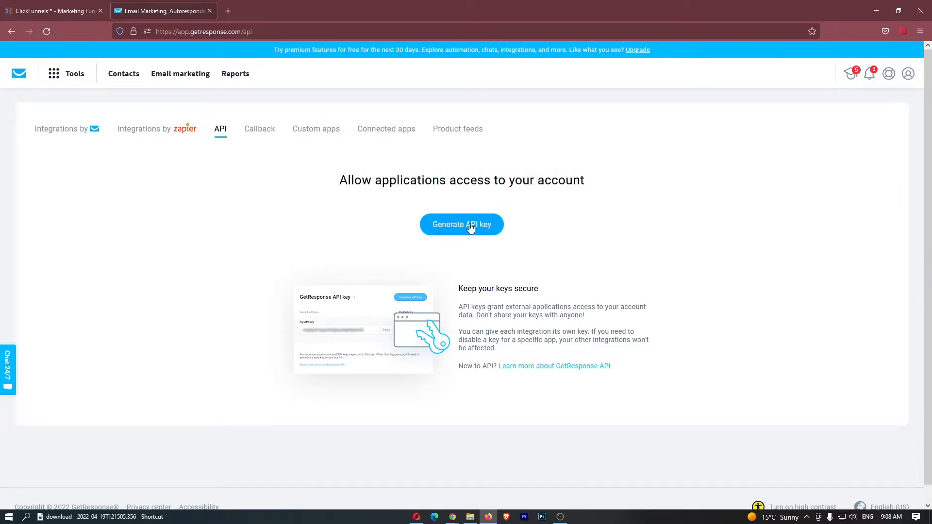
pyautogui.click(461, 224)
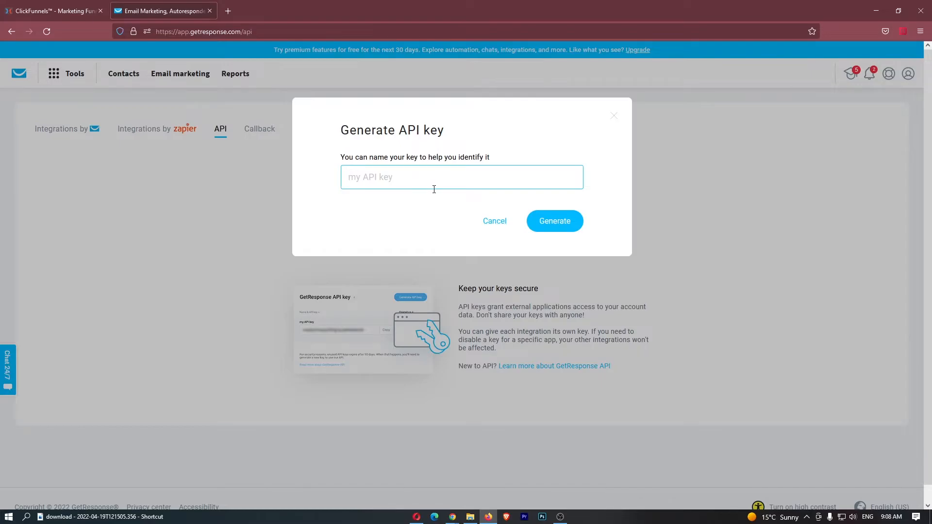
pyautogui.write('Test')
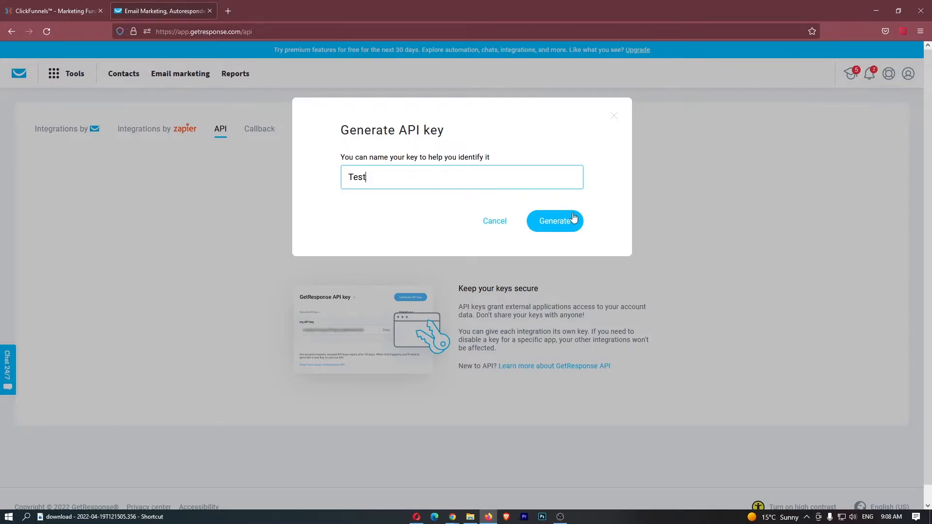
pyautogui.click(554, 221)
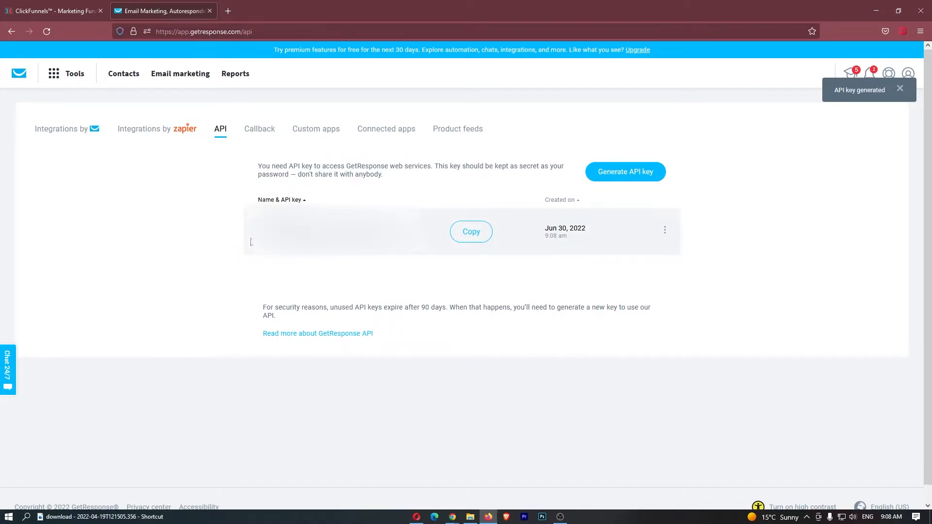
pyautogui.click(898, 89)
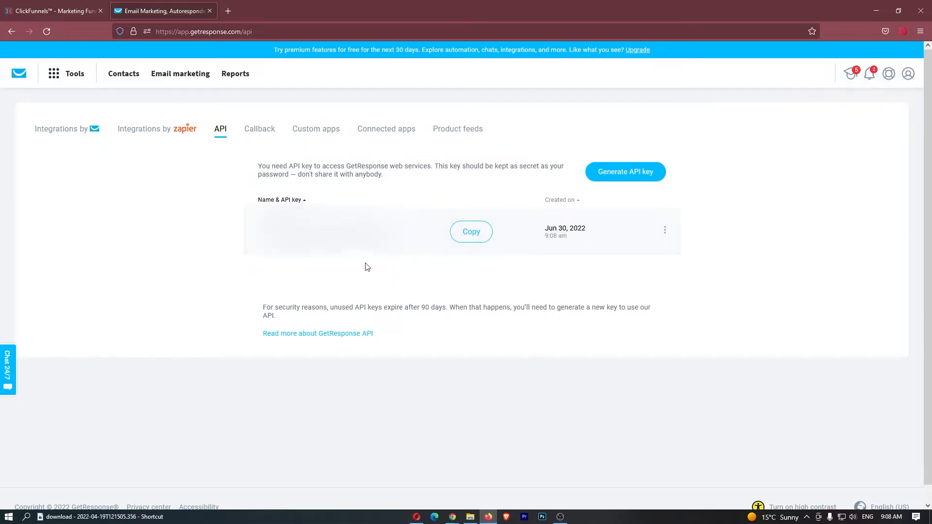
pyautogui.click(470, 231)
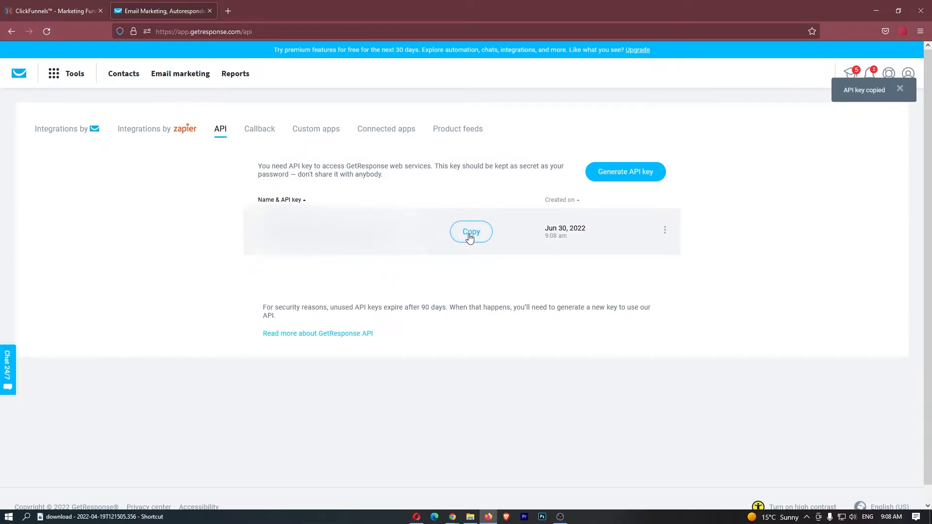
pyautogui.click(50, 11)
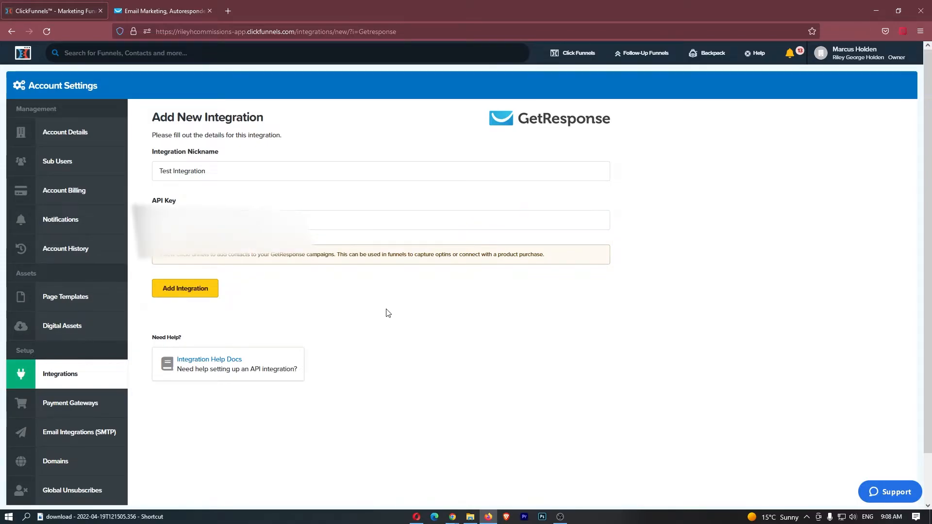
# Submit 'Test Integration' with the pasted API key, then return to the dashboard
pyautogui.click(185, 288)
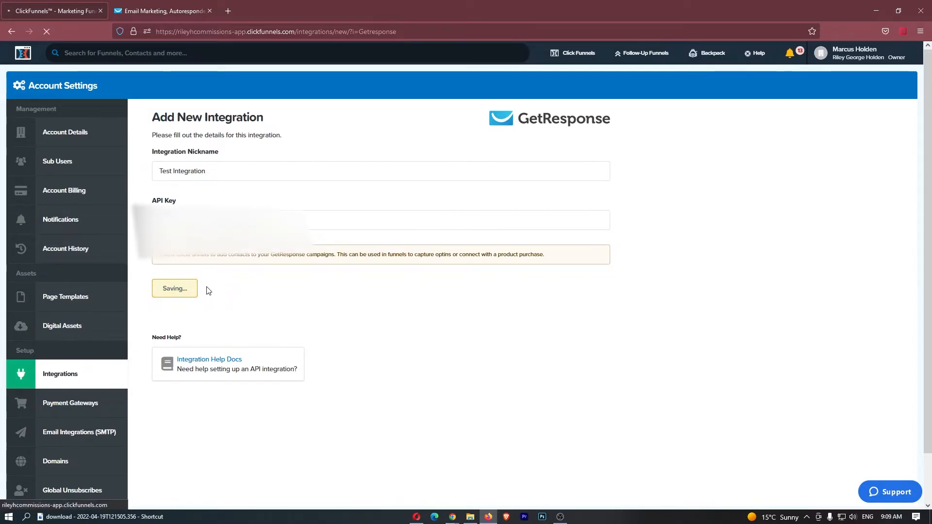
pyautogui.click(174, 288)
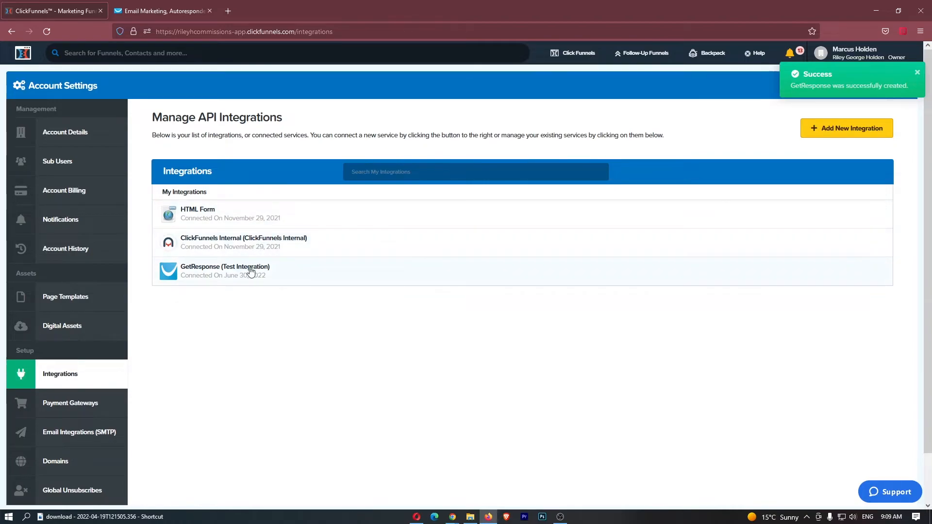
pyautogui.moveTo(308, 289)
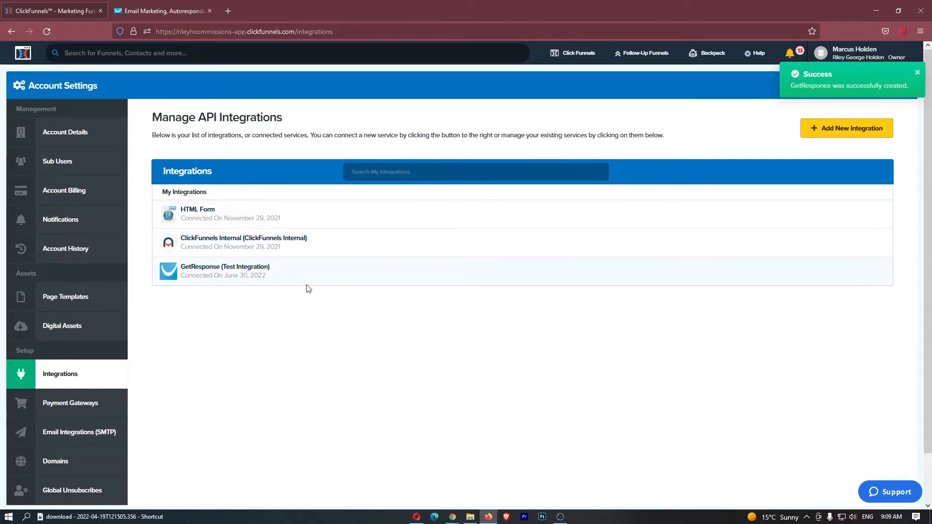
pyautogui.click(23, 53)
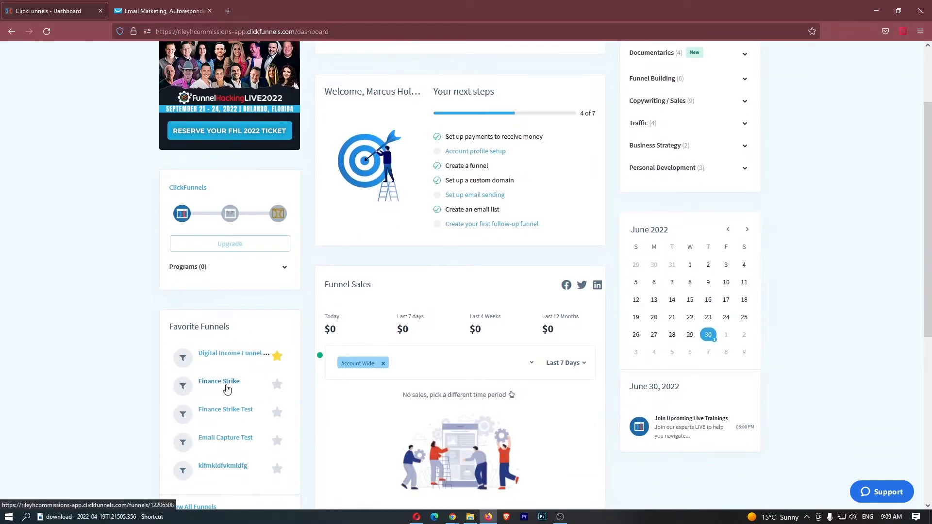
# Open the Finance Strike funnel and edit its Squeeze Page
pyautogui.click(219, 381)
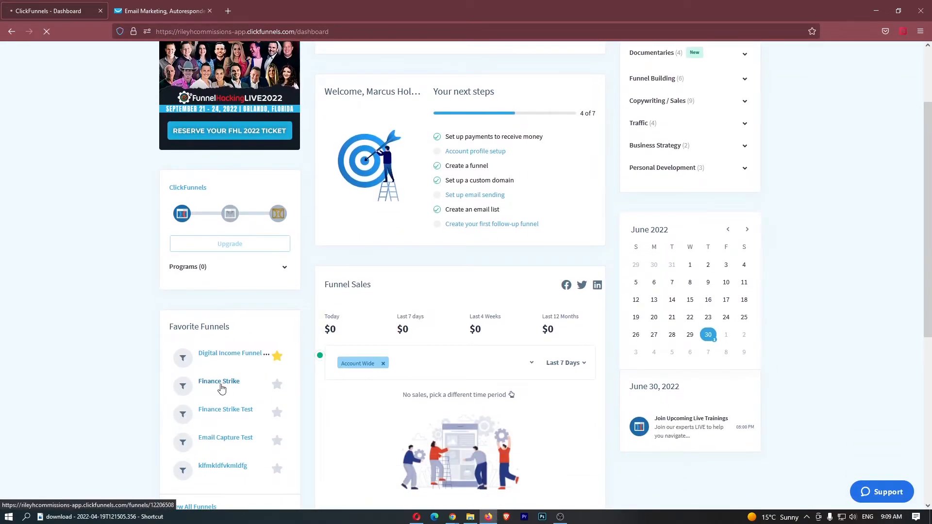
pyautogui.click(219, 381)
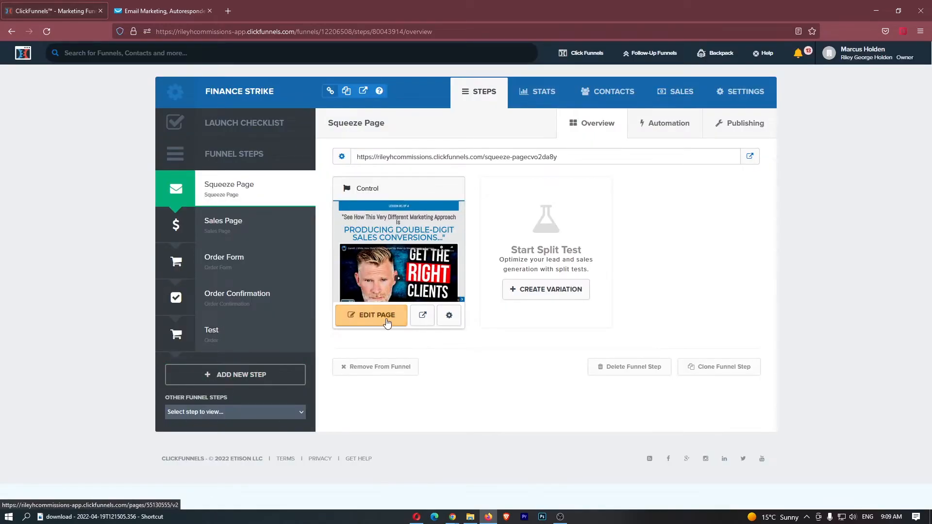
pyautogui.click(371, 315)
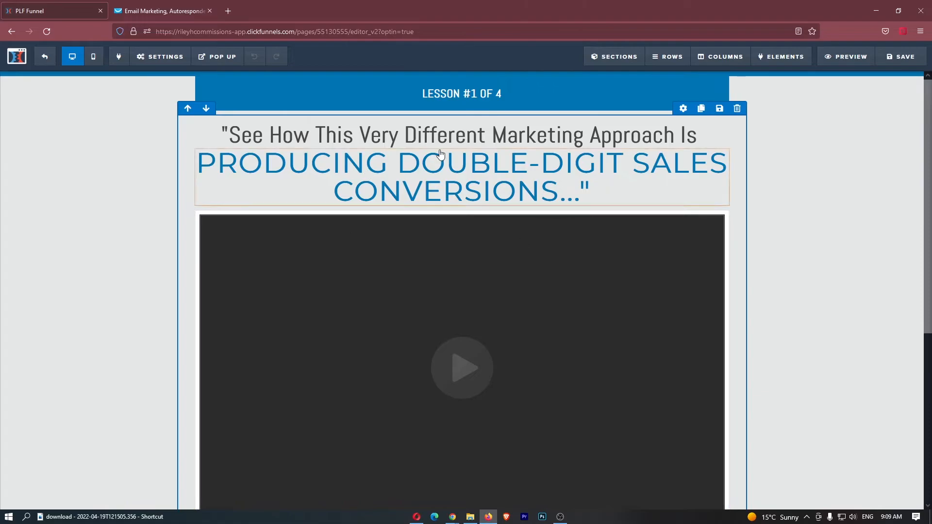
# Set the page integration to Test Integration, action Add To Campaign, list rizcamping
pyautogui.click(160, 57)
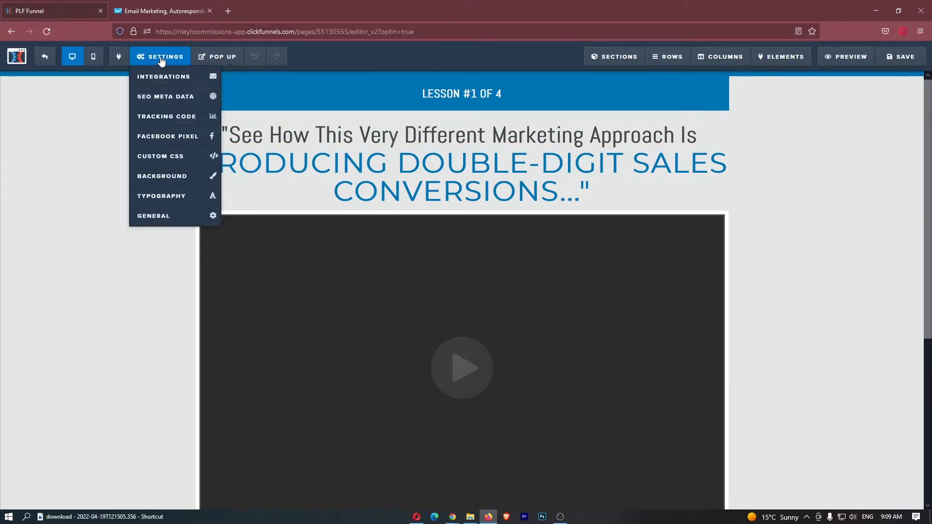
pyautogui.click(164, 76)
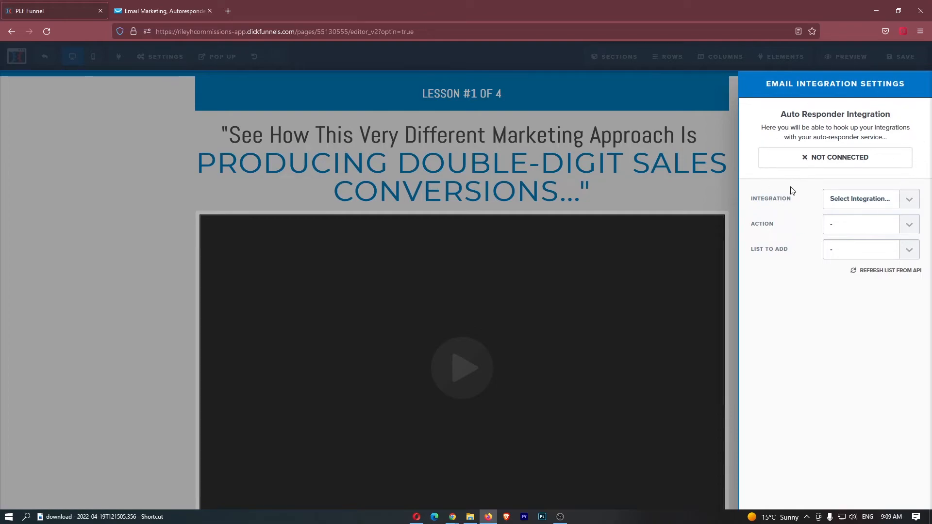
pyautogui.click(859, 199)
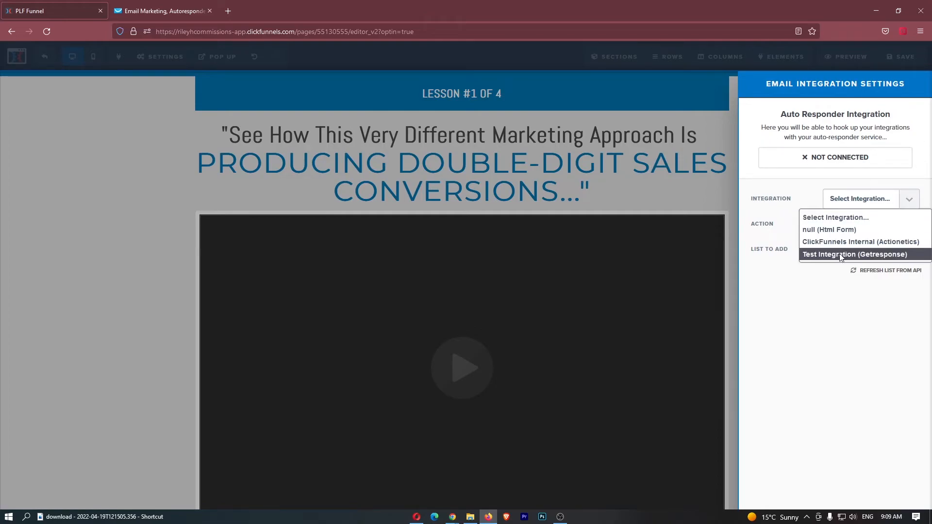
pyautogui.click(854, 255)
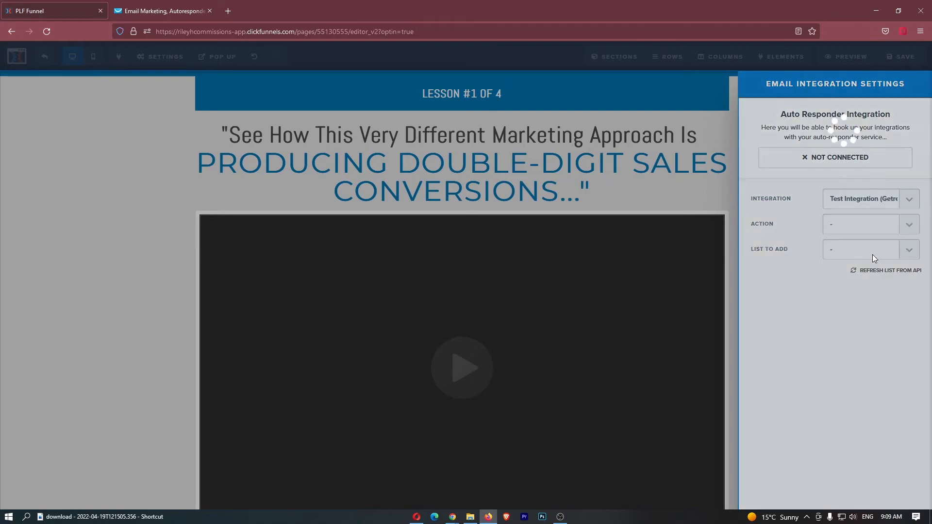
pyautogui.click(867, 224)
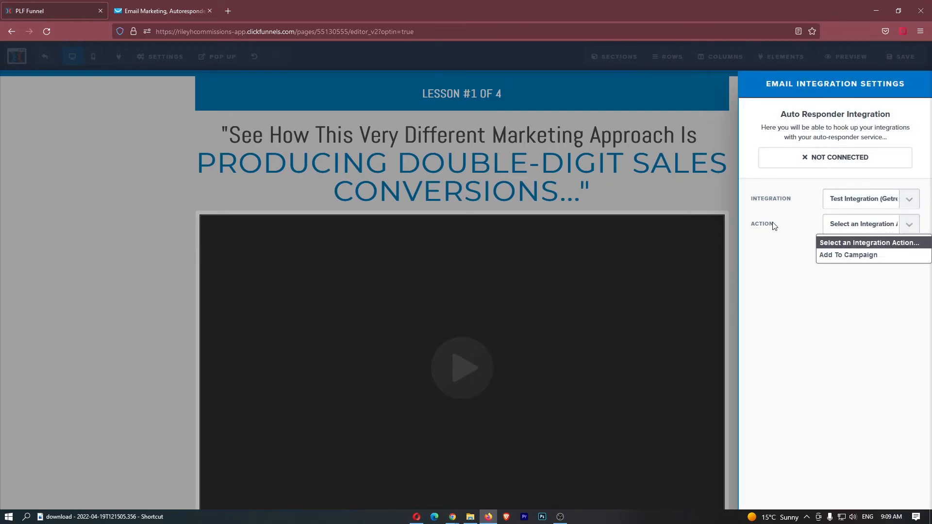
pyautogui.click(847, 254)
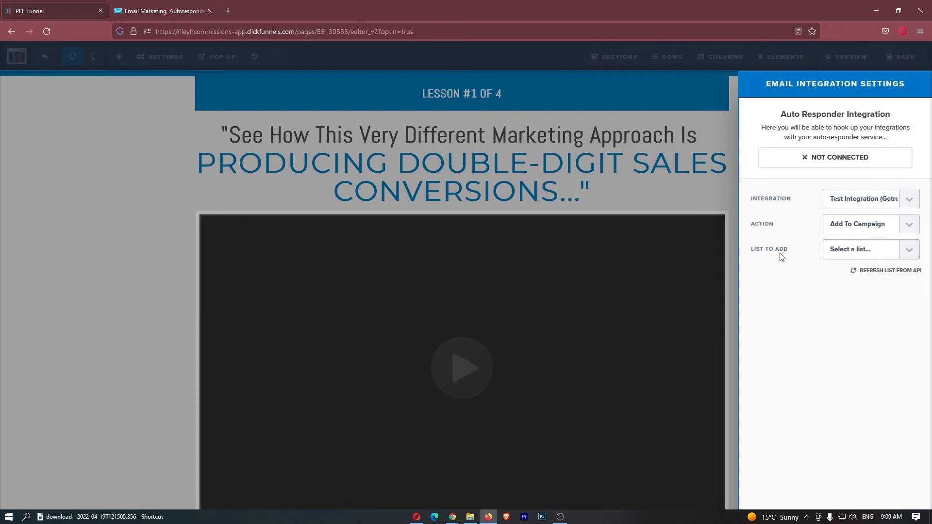
pyautogui.click(859, 249)
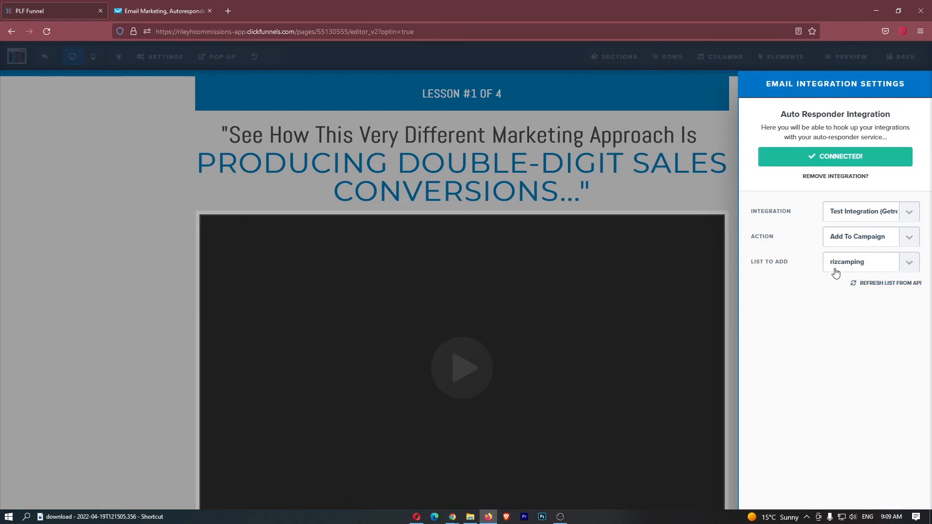
pyautogui.moveTo(692, 199)
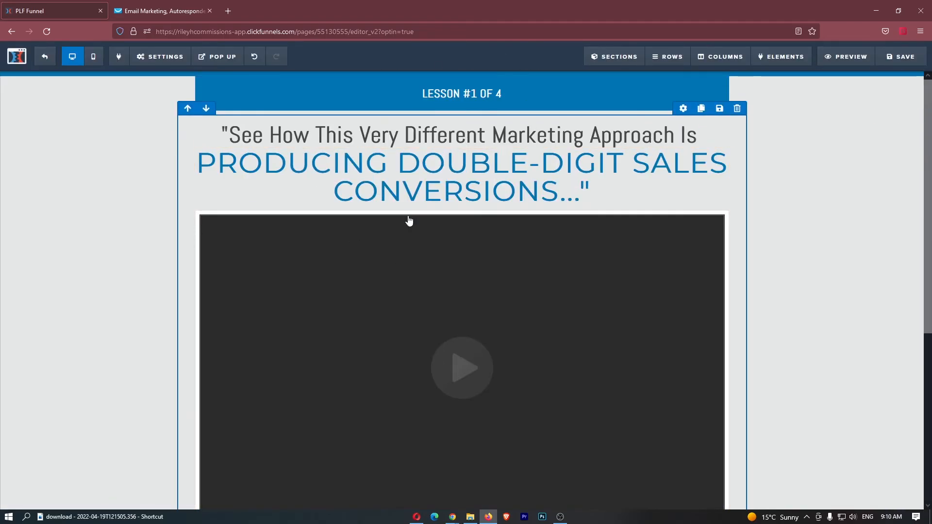
pyautogui.click(162, 11)
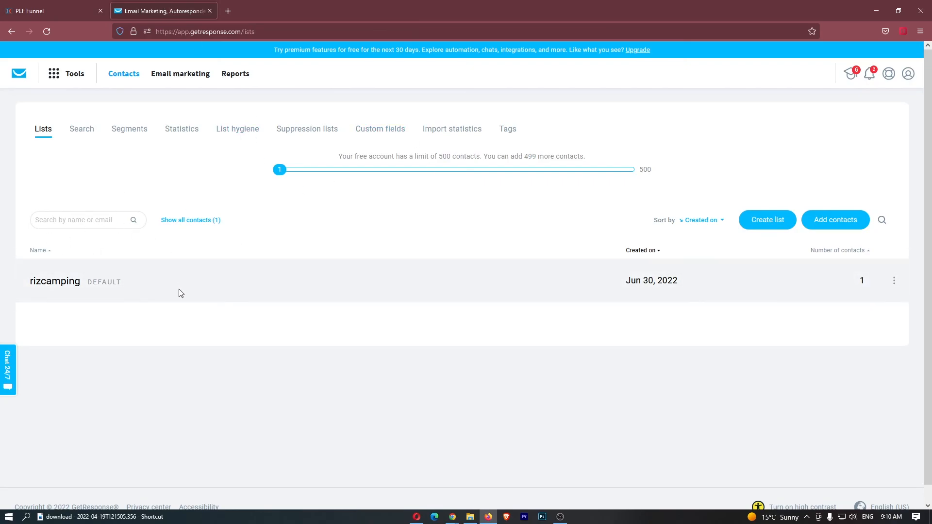
pyautogui.moveTo(234, 233)
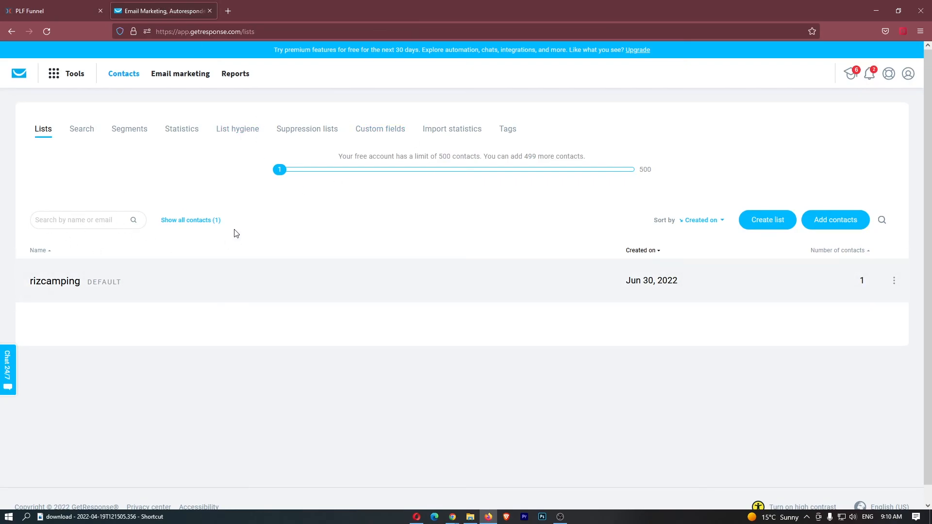